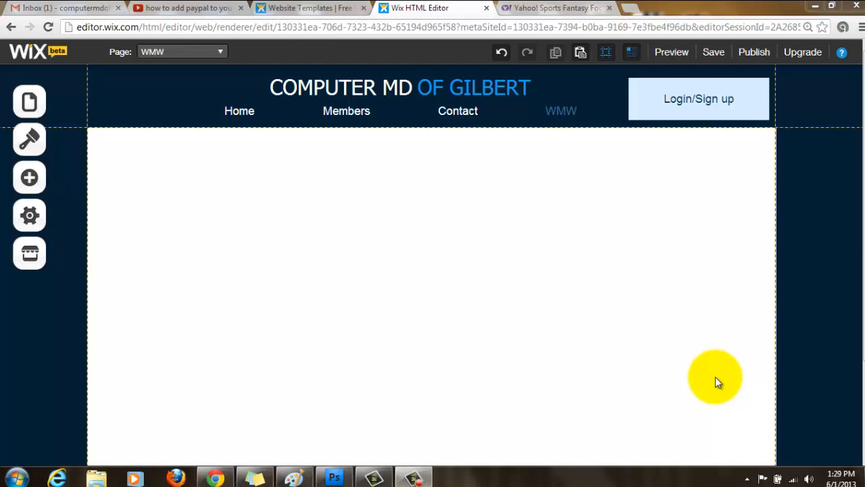
mouse_move(249, 278)
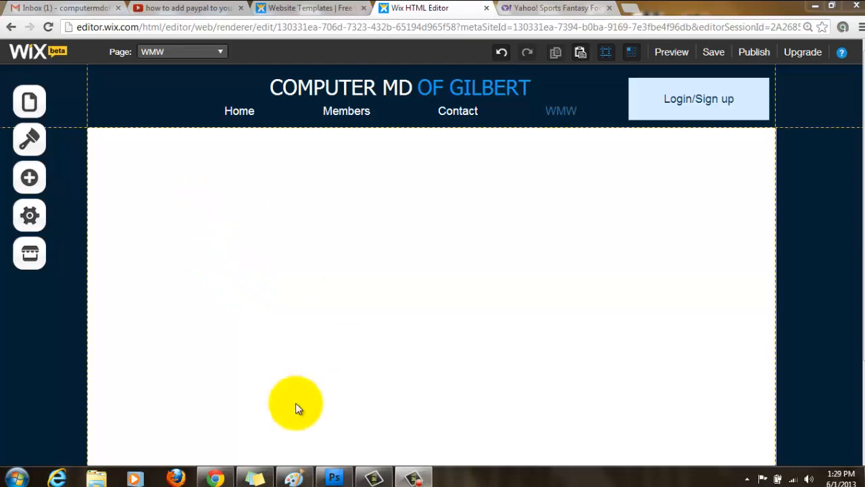
mouse_move(250, 219)
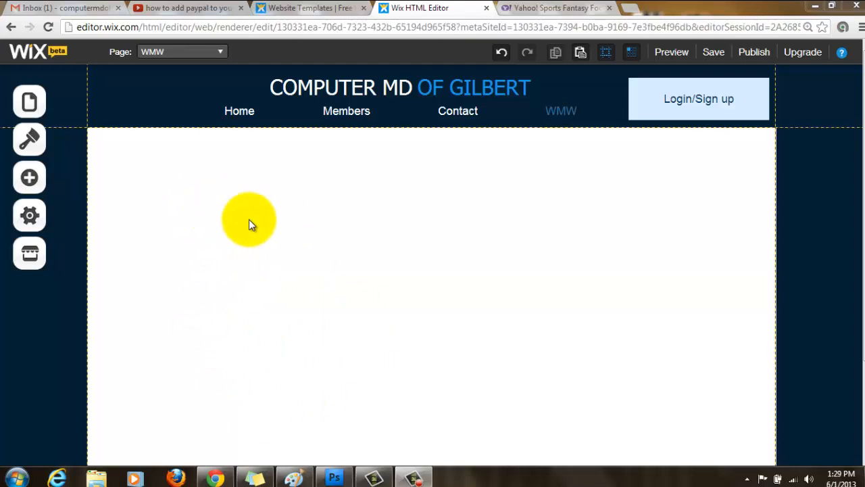
mouse_move(218, 238)
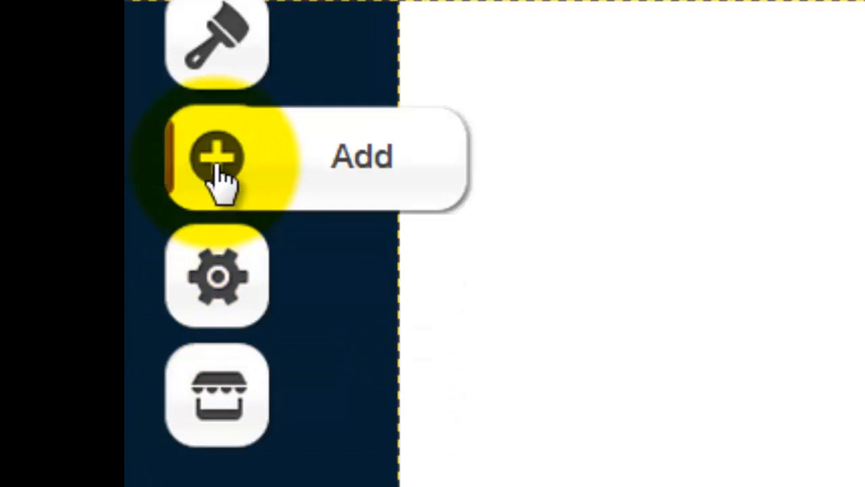
mouse_move(216, 395)
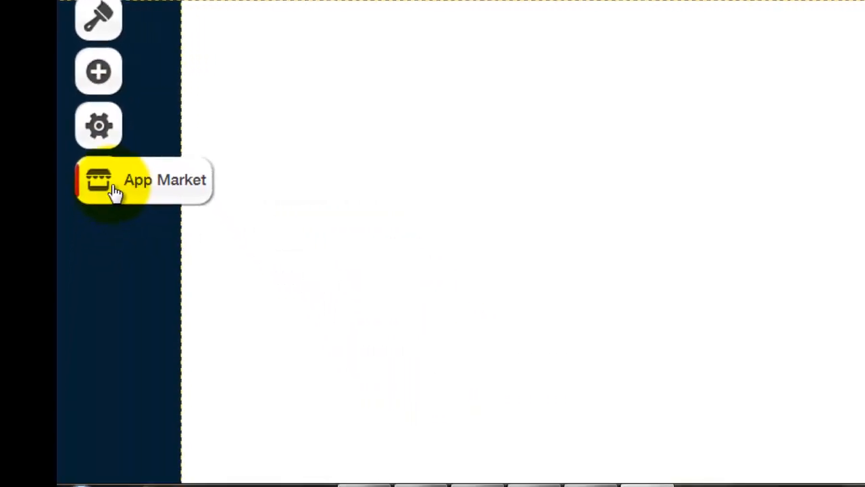
Step: Bring up the Wix App Market from the left toolbar
click(99, 178)
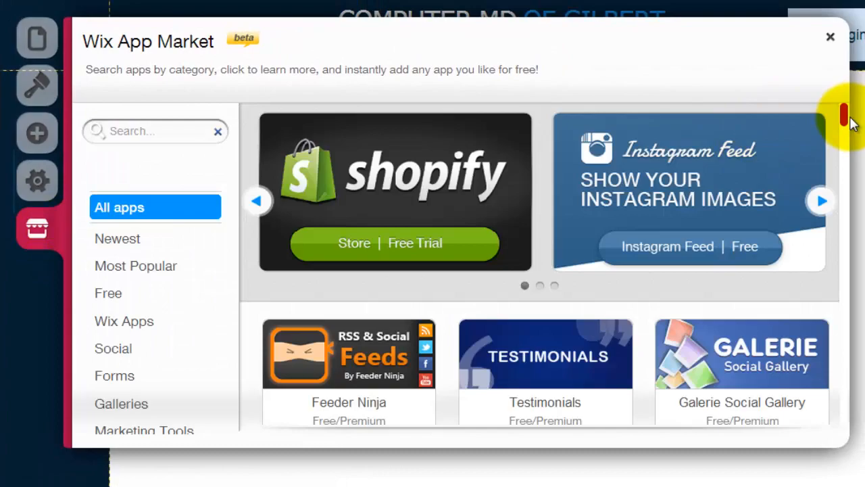
scroll(down, 3)
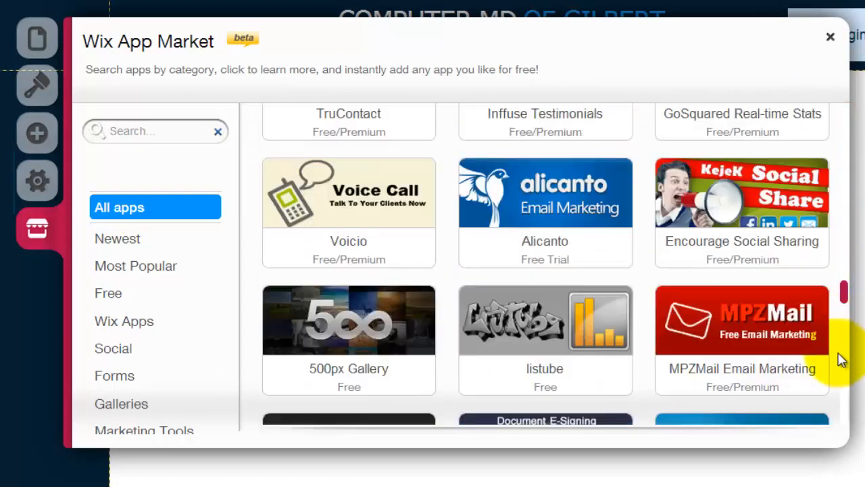
scroll(down, 3)
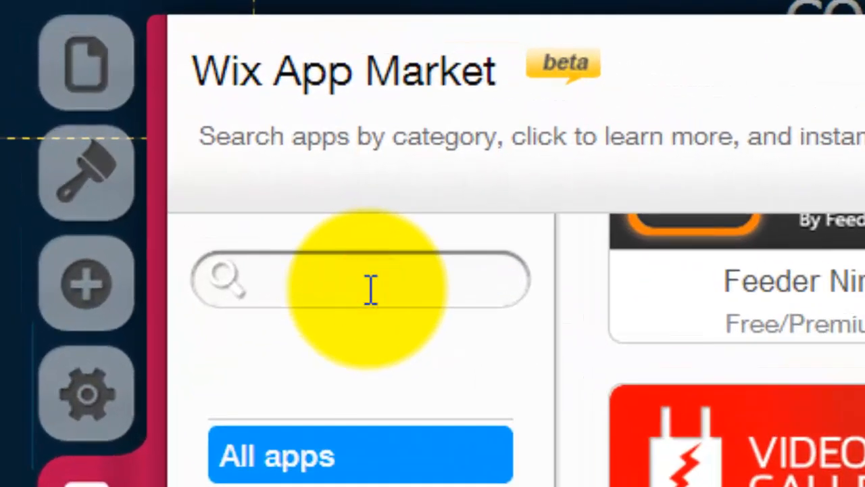
Step: Search the App Market for 'pnyxe comments' and add Social Comments to the site
text(pnyxe)
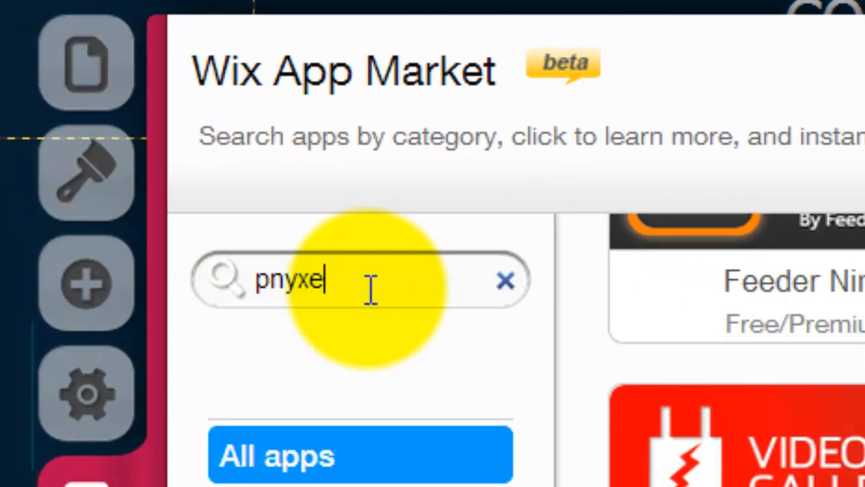
text(comments)
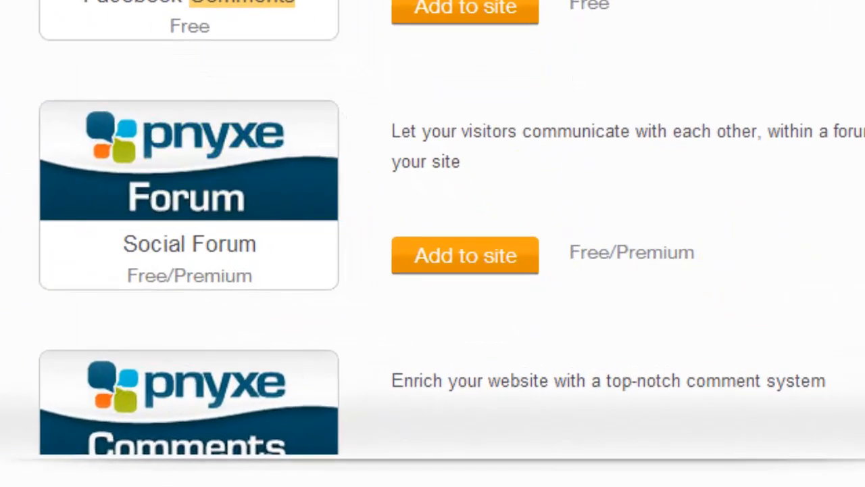
scroll(down, 3)
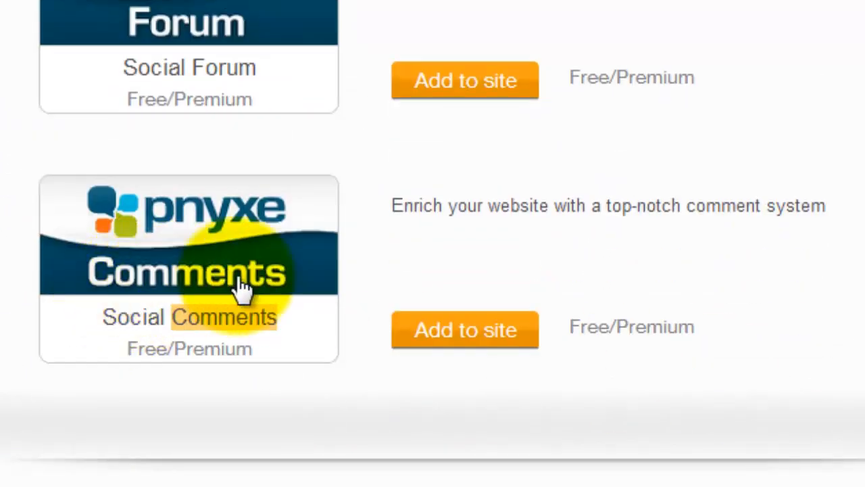
mouse_move(465, 330)
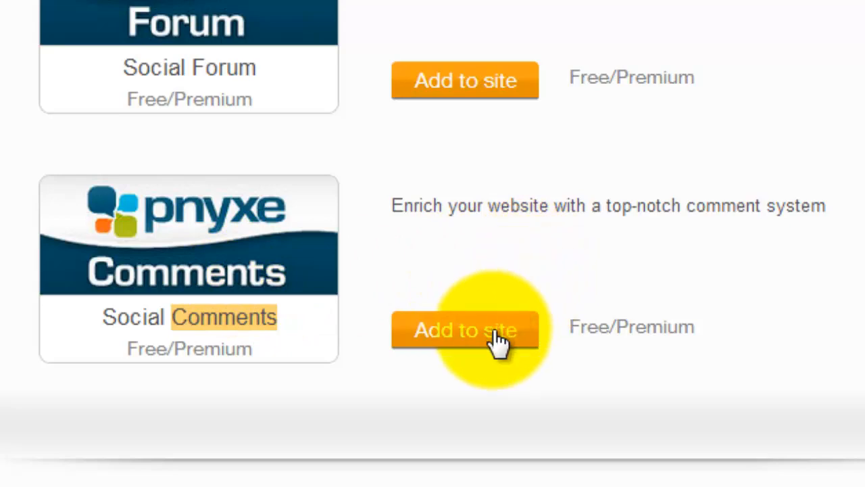
click(465, 330)
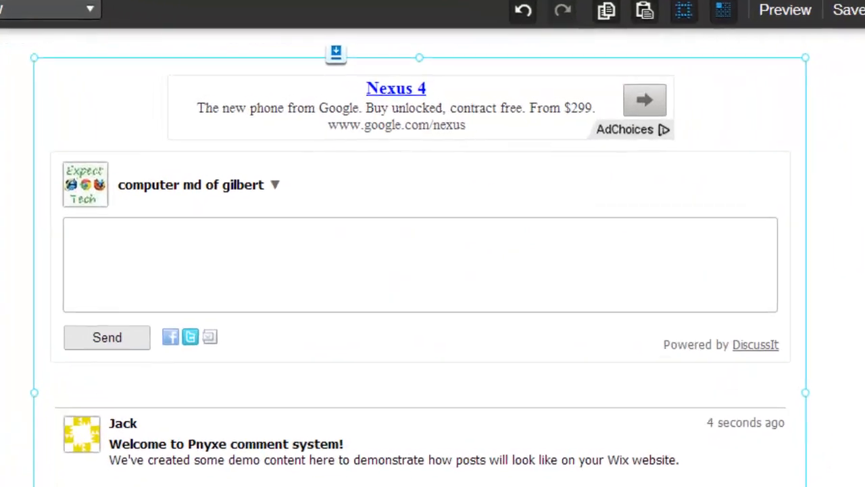
scroll(down, 3)
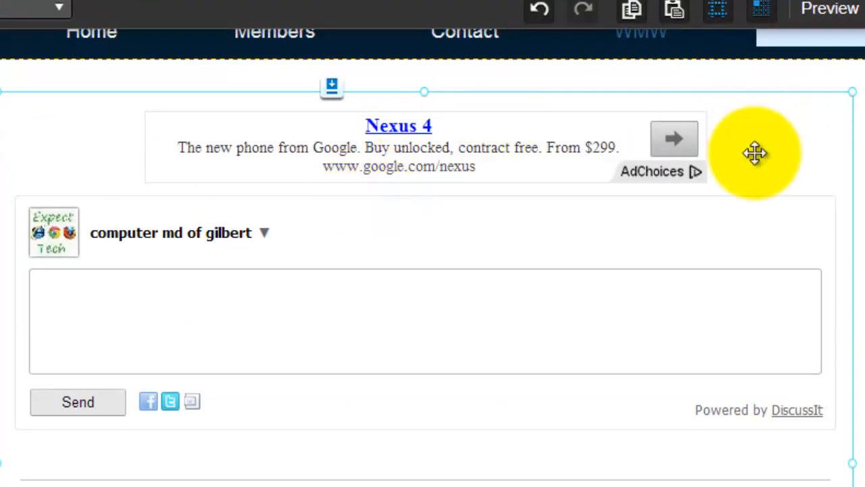
mouse_move(486, 243)
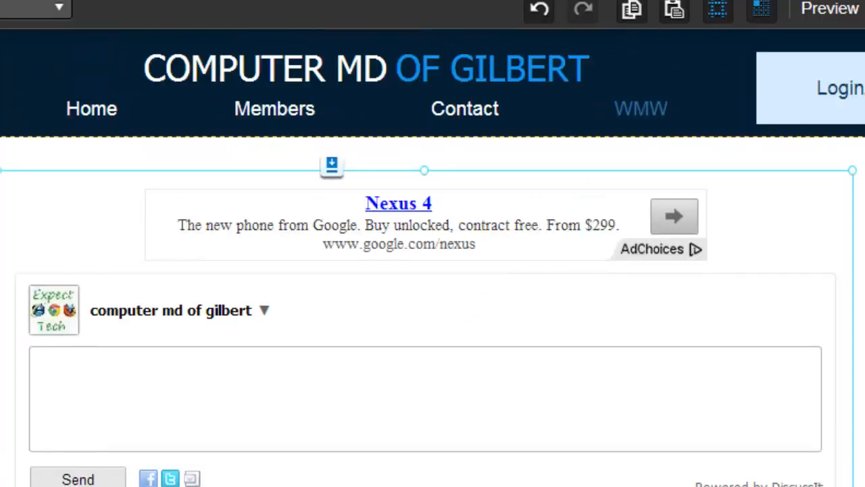
scroll(down, 3)
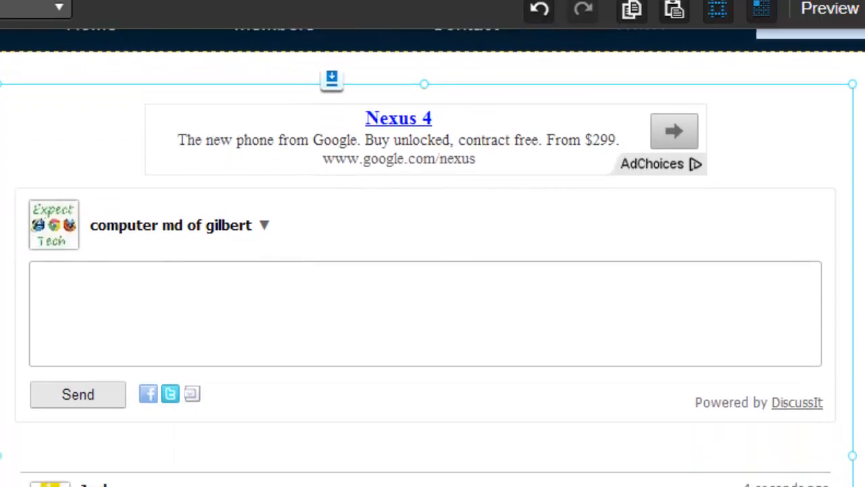
scroll(down, 3)
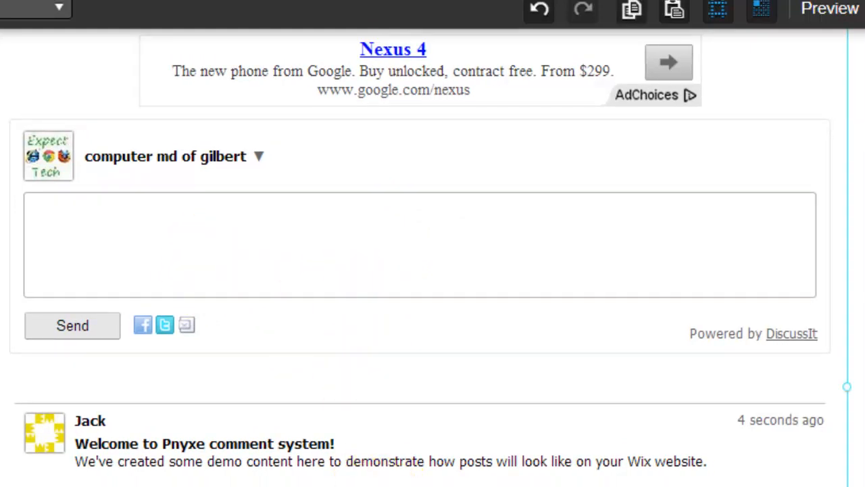
scroll(down, 3)
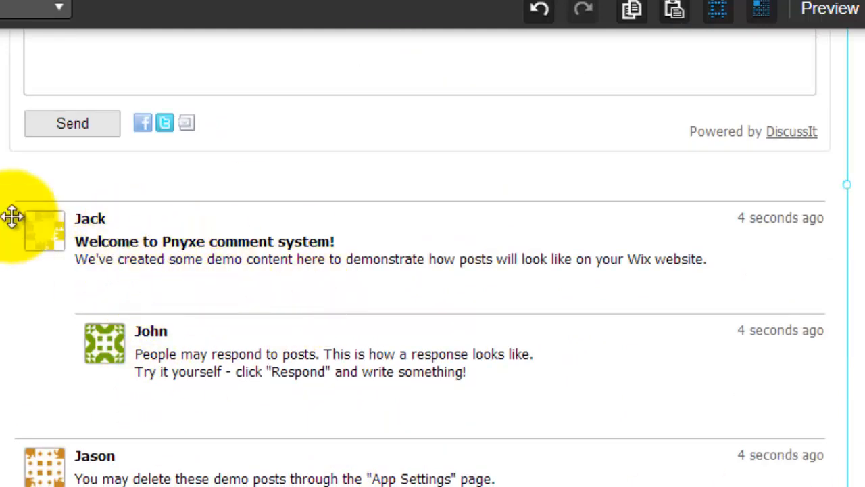
mouse_move(838, 215)
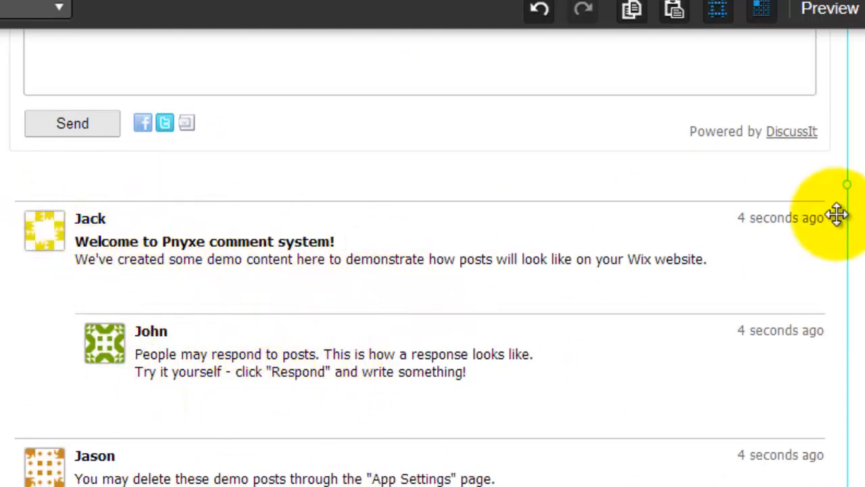